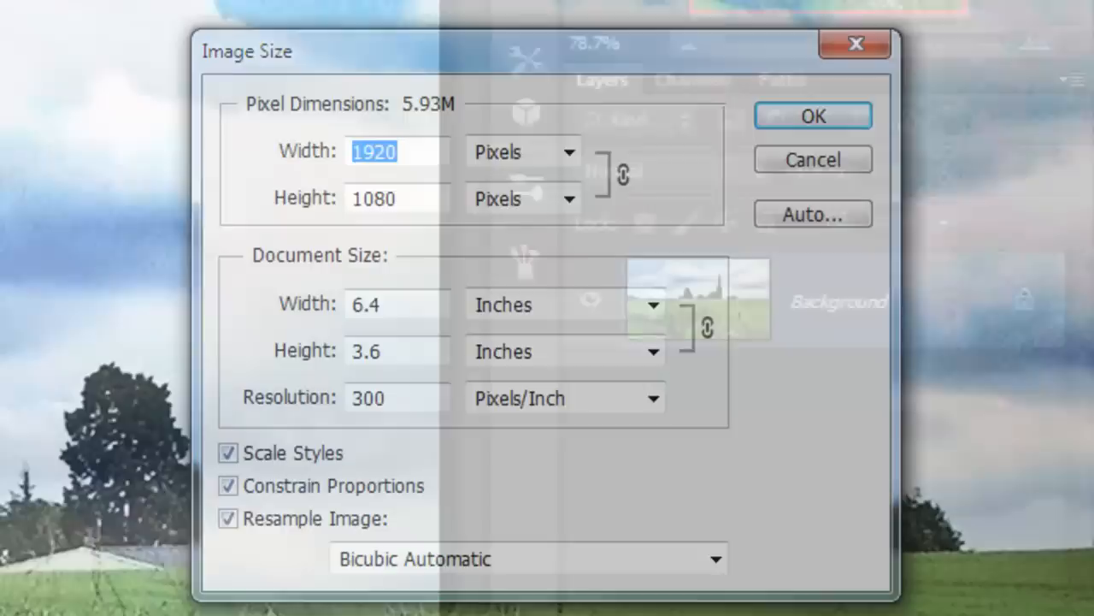
# - Confirm the image size of 1920 × 1080 pixels at 300 ppi
pyautogui.click(812, 115)
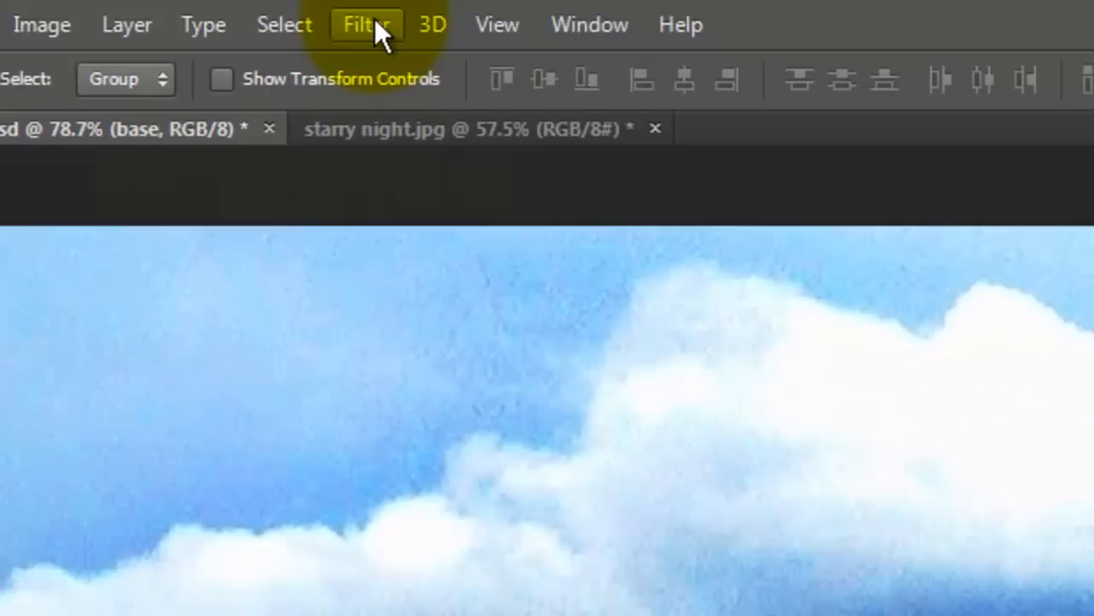
# - Open Liquify to twirl the clouds and treeline with a size-70 brush
pyautogui.click(366, 24)
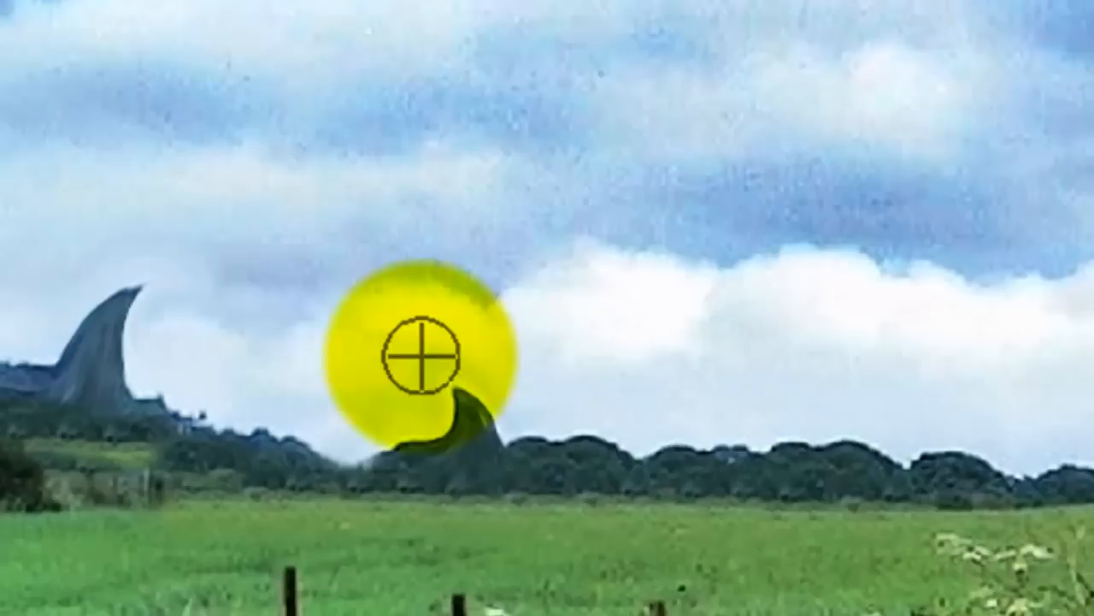
pyautogui.moveTo(539, 428)
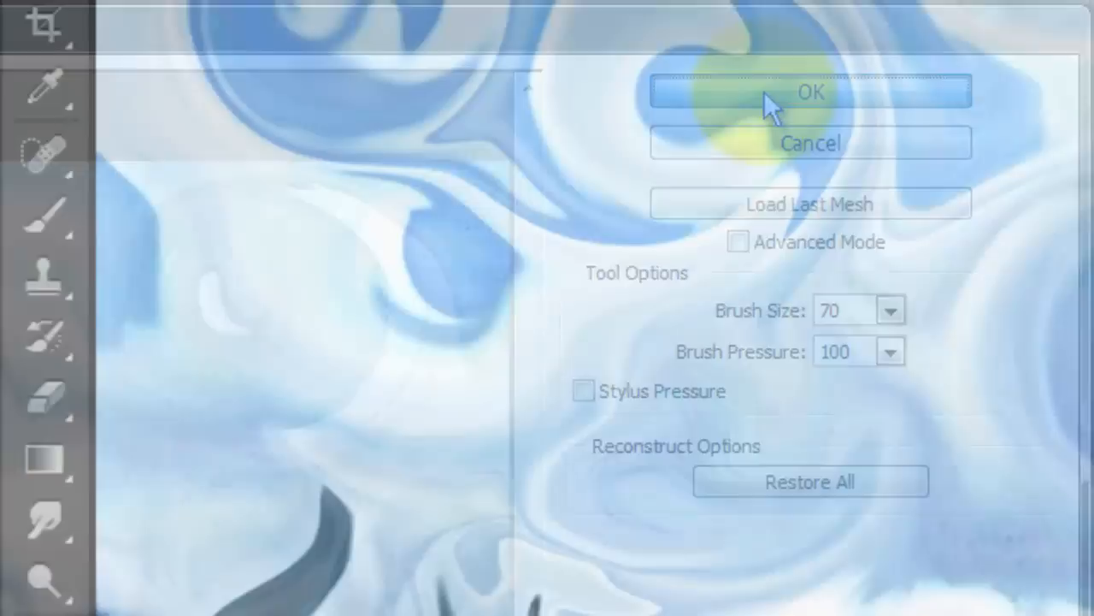
# - Apply the Liquify swirls and load the Thick Heavy Brushes preset set
pyautogui.click(809, 92)
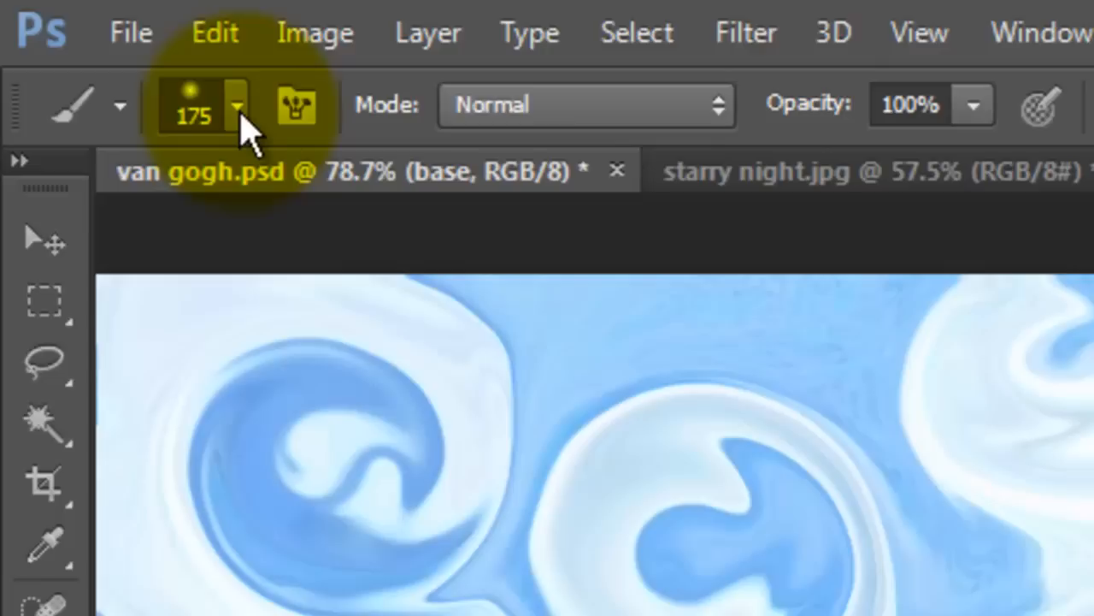
pyautogui.click(238, 104)
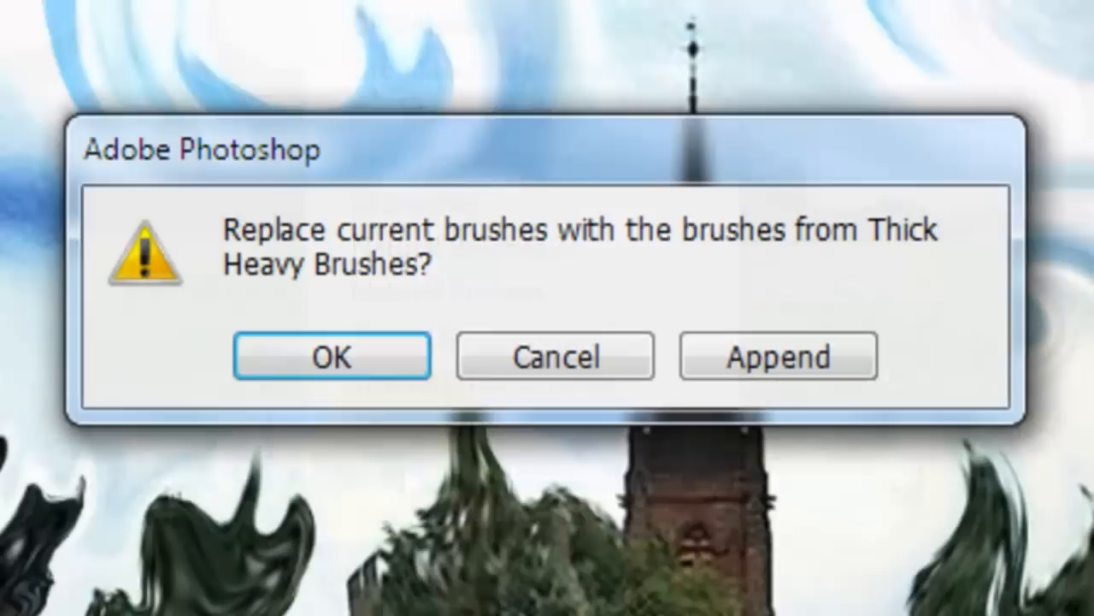
pyautogui.click(331, 355)
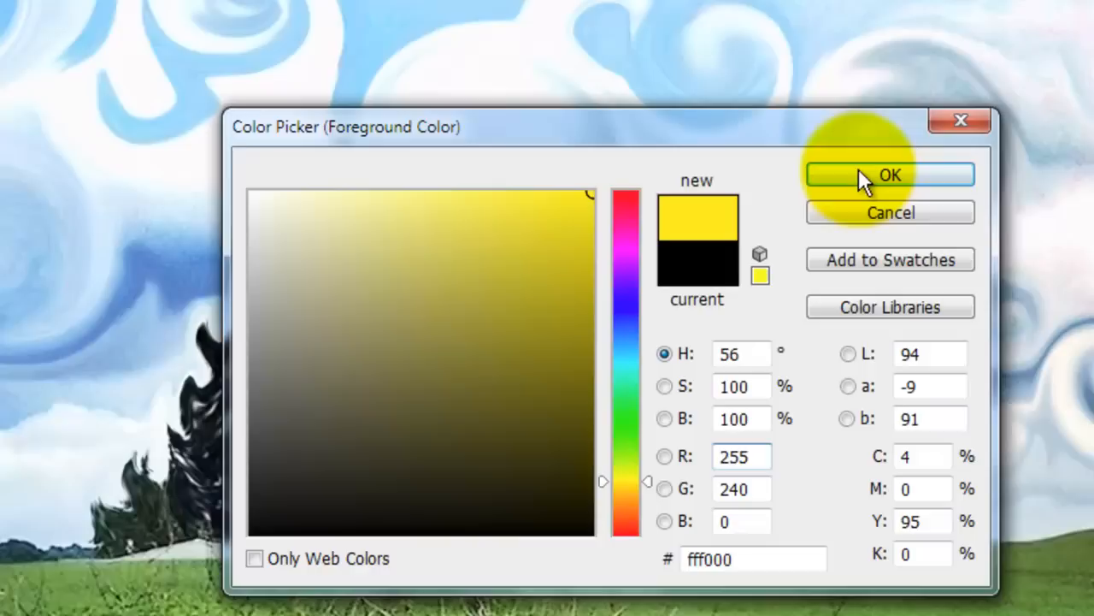
# - Set the foreground colour to yellow #fff000 for painting swirl-centre dabs
pyautogui.click(890, 174)
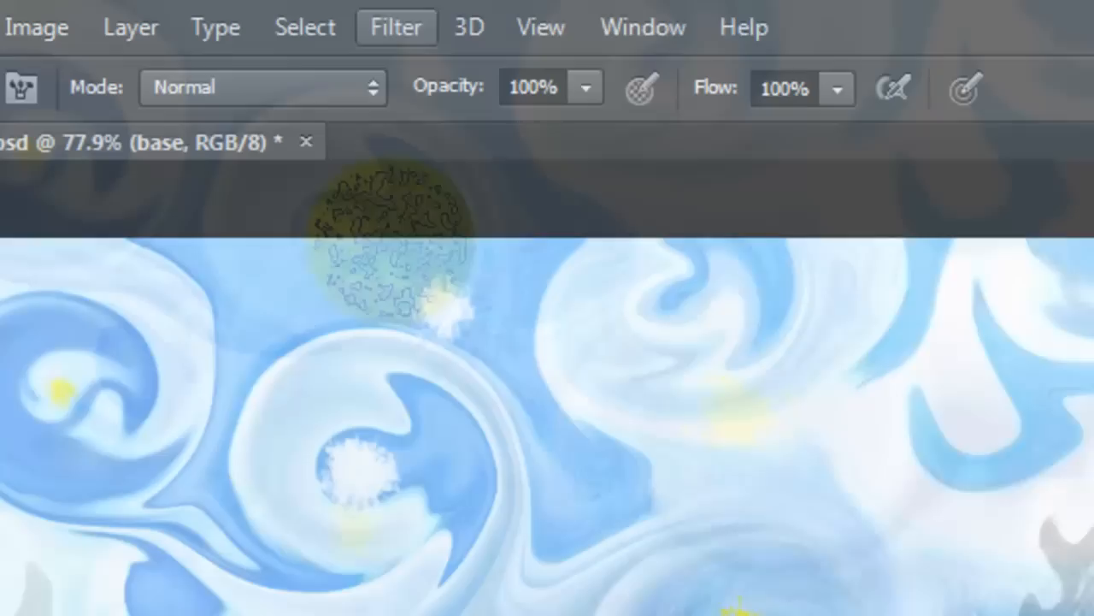
# - Choose the Glass distortion in Filter Gallery with Distortion 10, Smoothness 15, Canvas texture
pyautogui.click(395, 27)
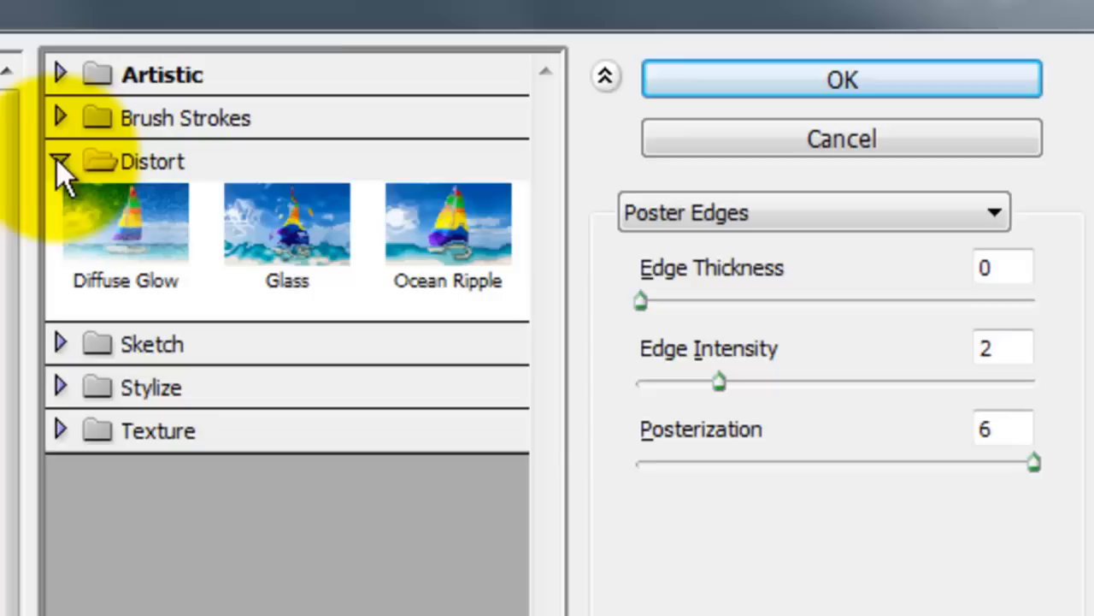
pyautogui.click(287, 224)
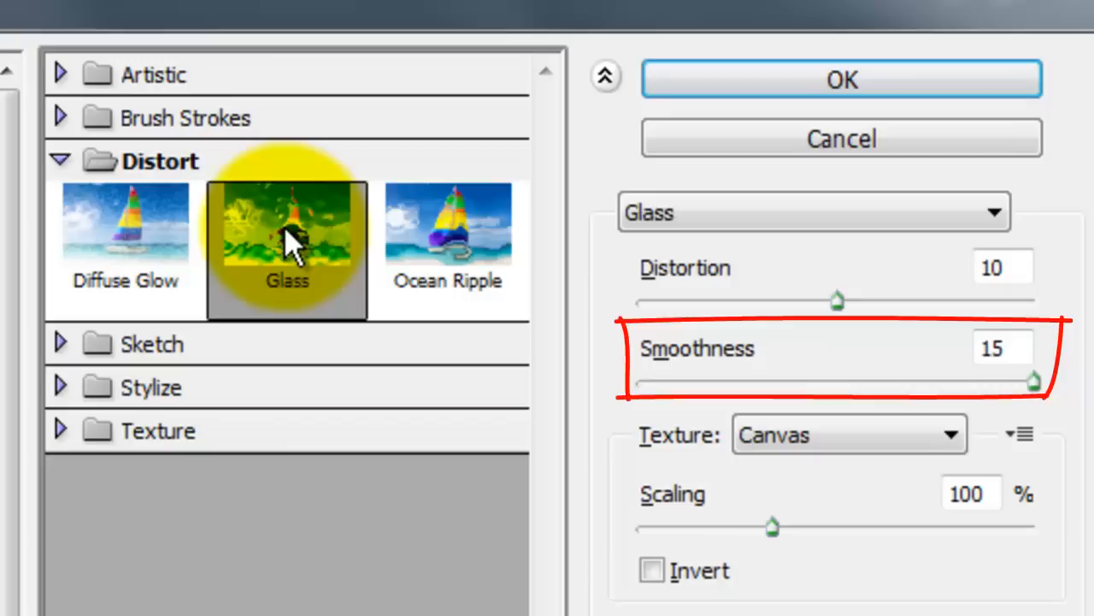
pyautogui.moveTo(333, 209)
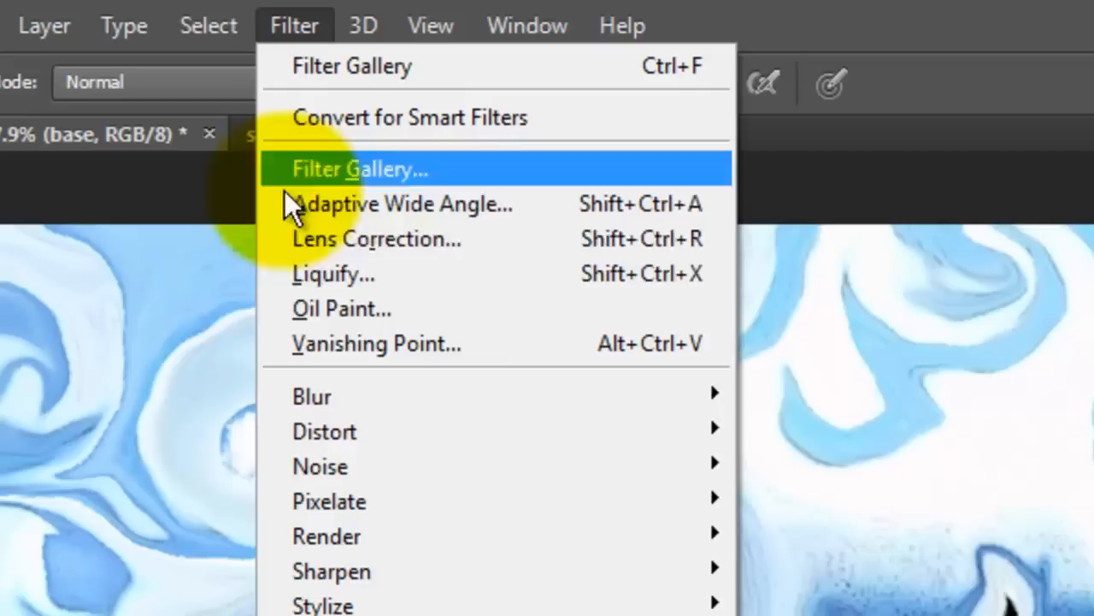
pyautogui.moveTo(341, 309)
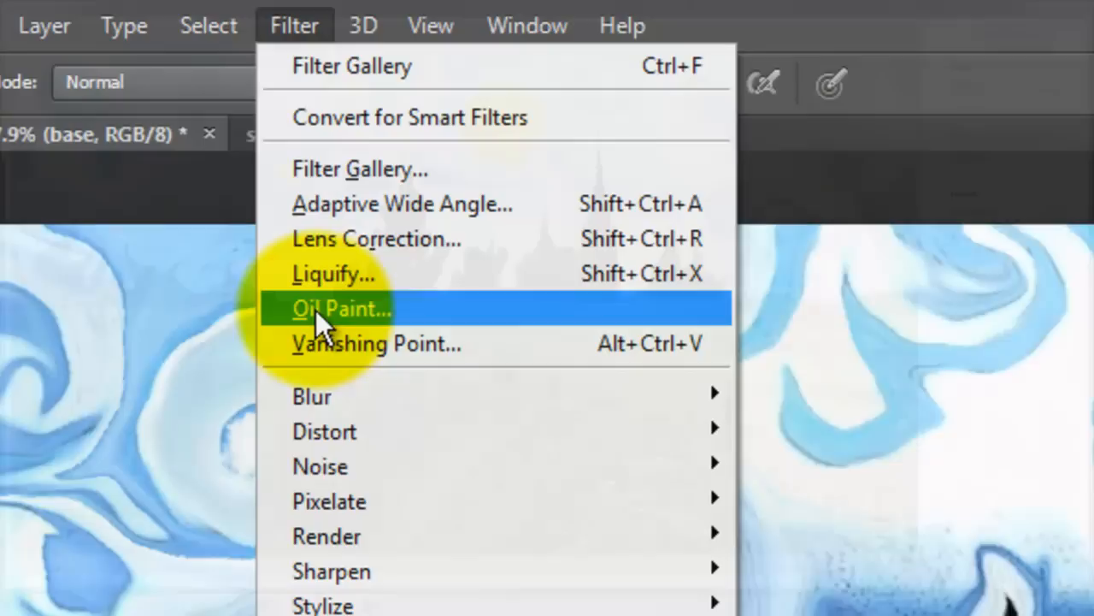
# - Apply the Oil Paint filter to give the swirled image brushstroke texture
pyautogui.click(342, 308)
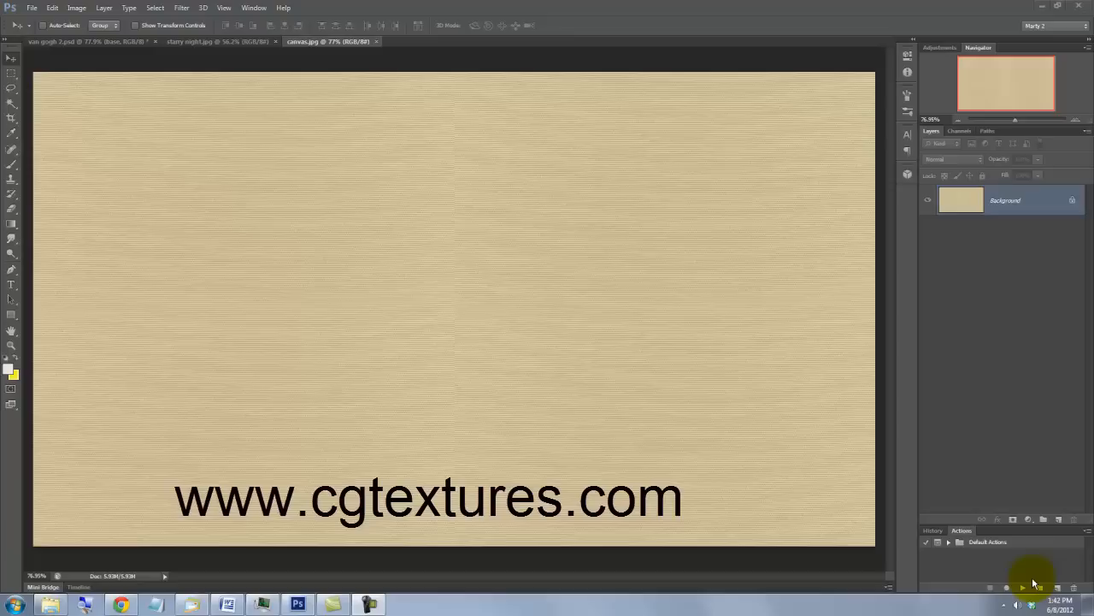
# - Select all of canvas.jpg and copy it
pyautogui.press('ctrl+a')
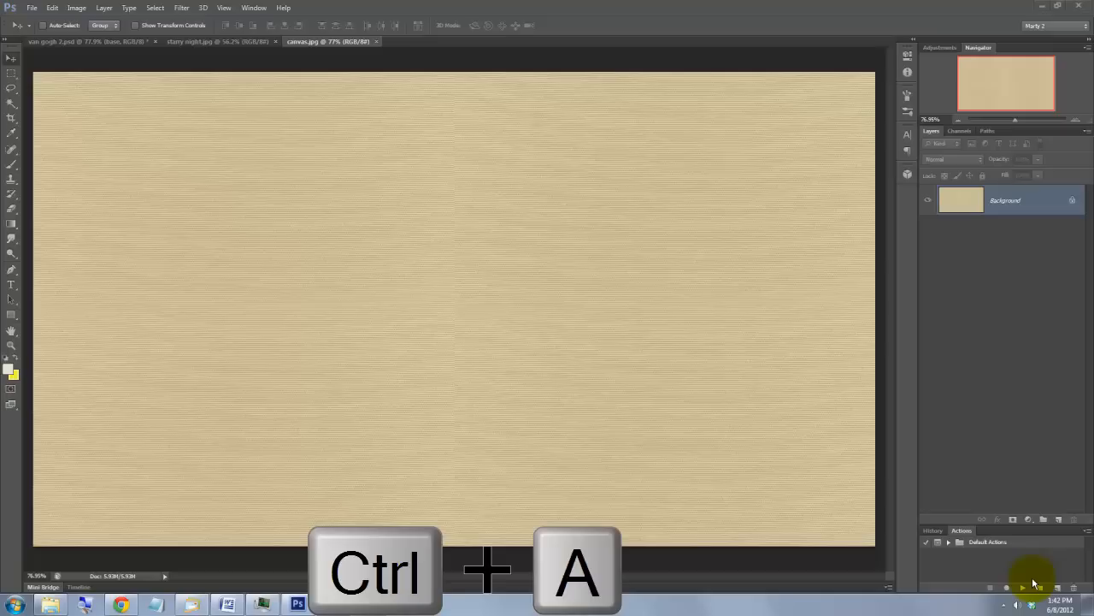
pyautogui.press('ctrl+a')
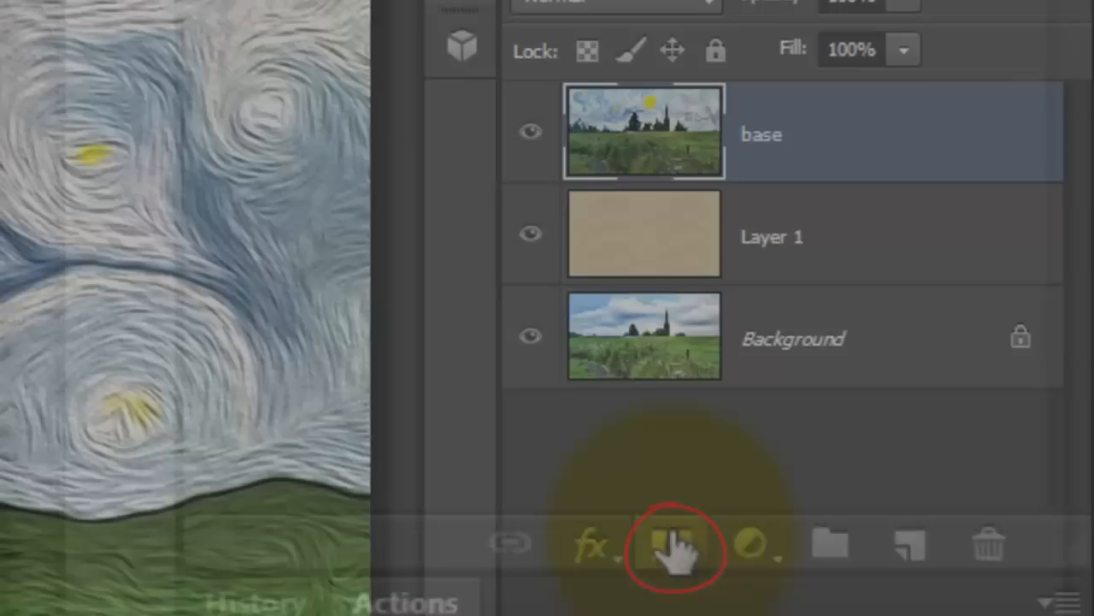
# - Add a white layer mask to the oil-painted base layer
pyautogui.click(676, 545)
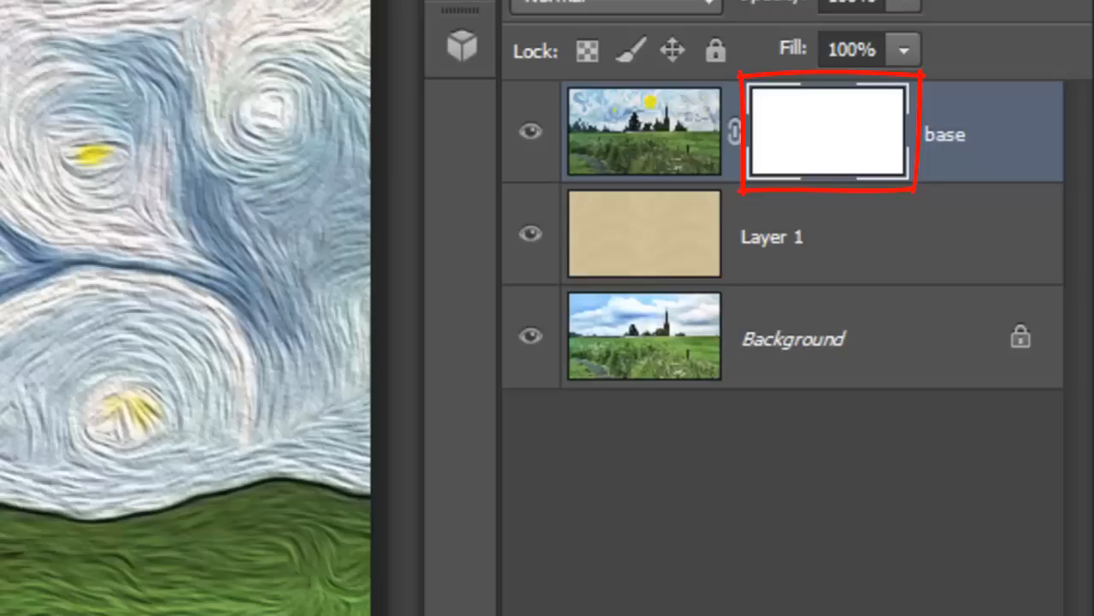